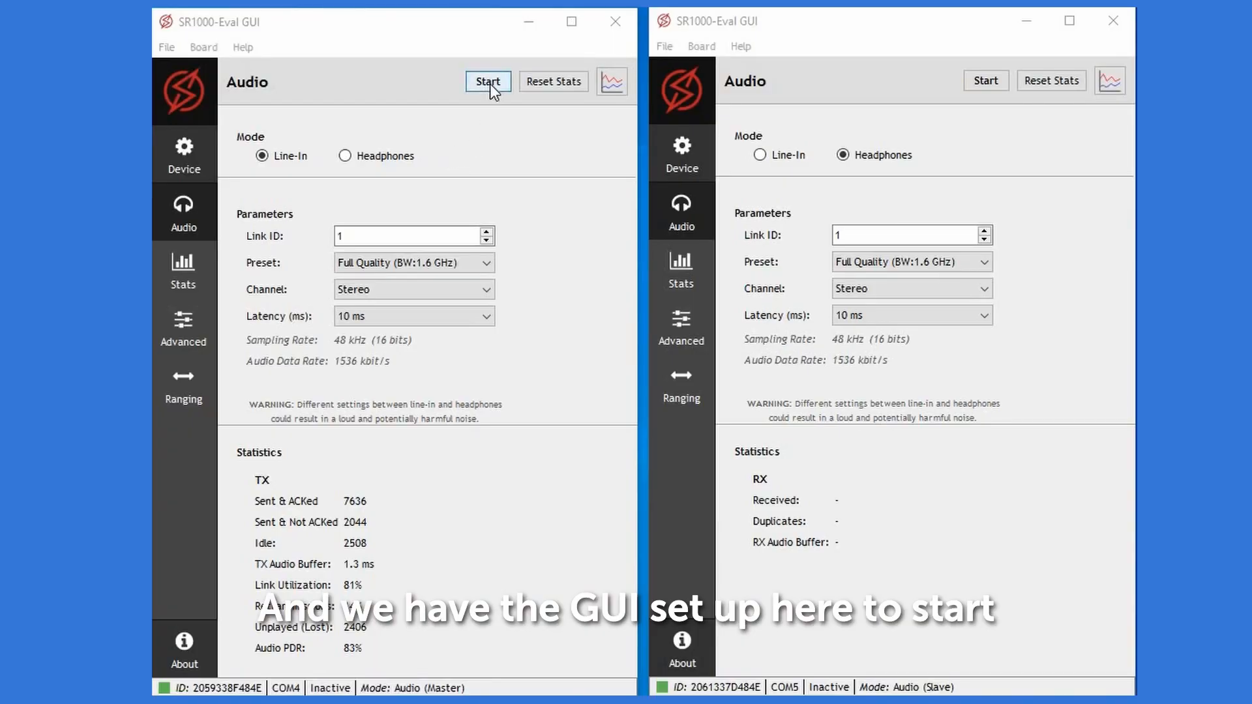
Step: Start audio streaming on the Master transmitter, then on the Slave receiver
click(488, 81)
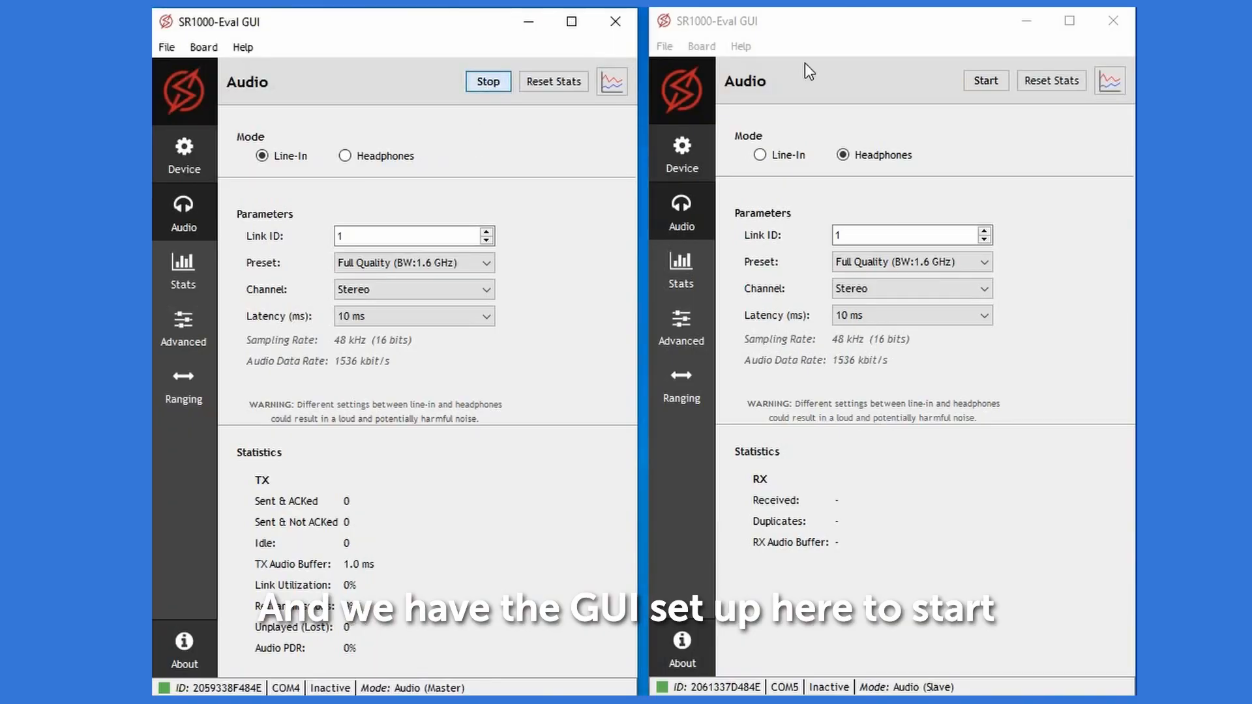
click(985, 79)
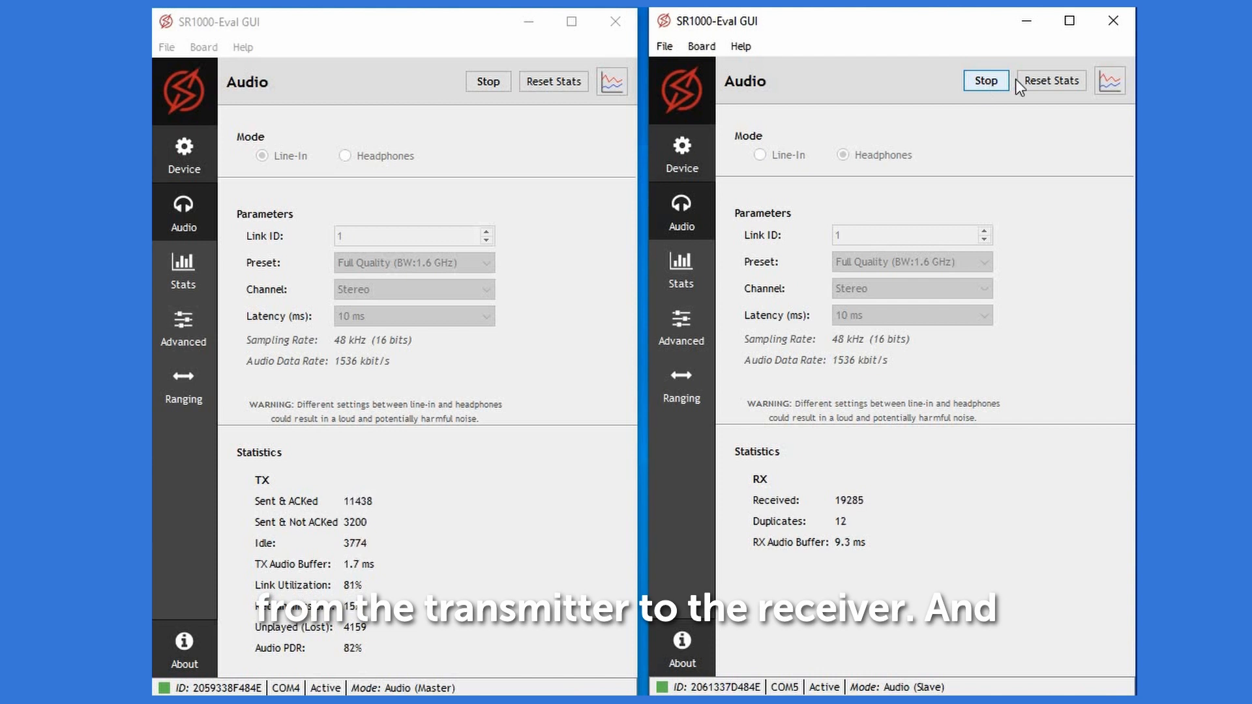
Step: Show the receiver's link statistics graph, then the transmitter's Advanced radio settings page
click(1110, 80)
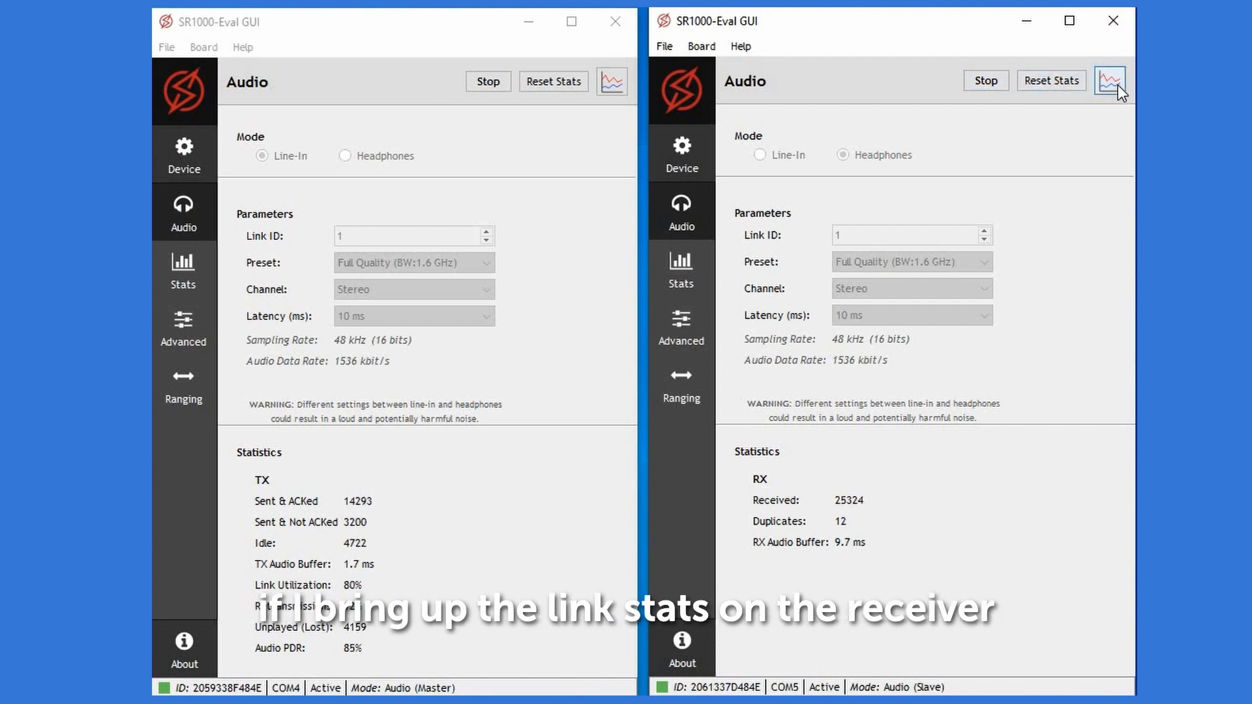
click(1109, 81)
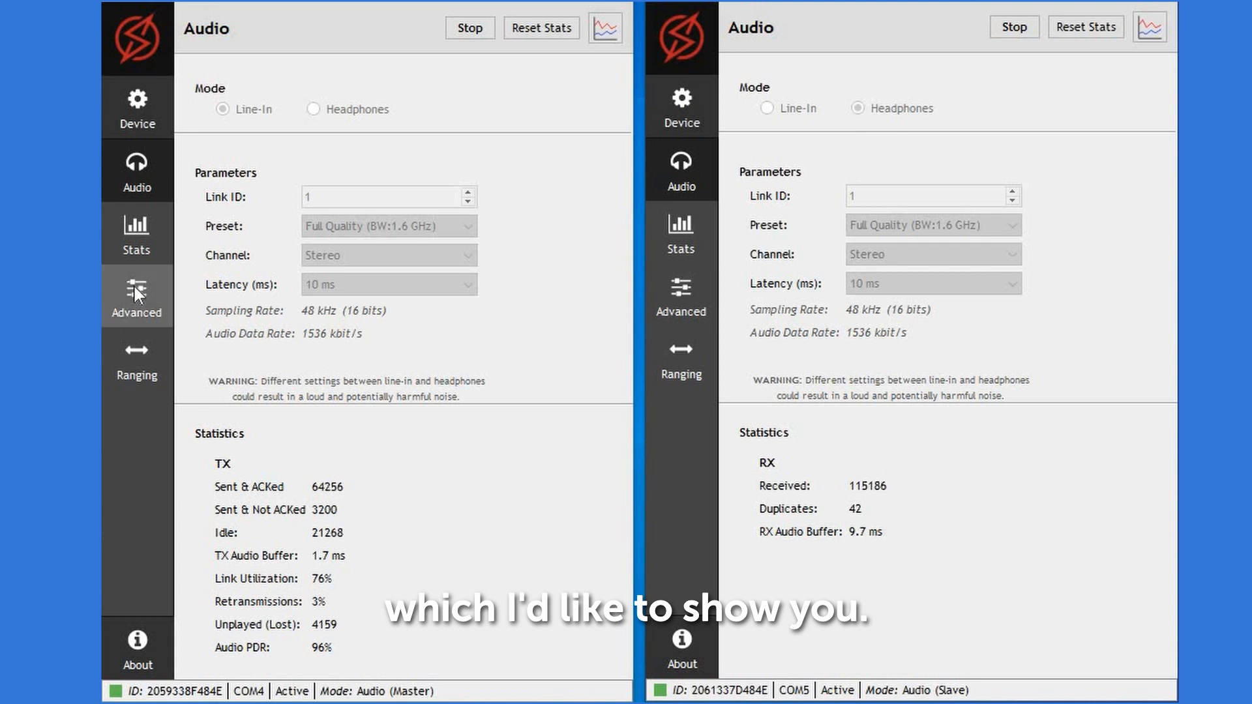
click(136, 296)
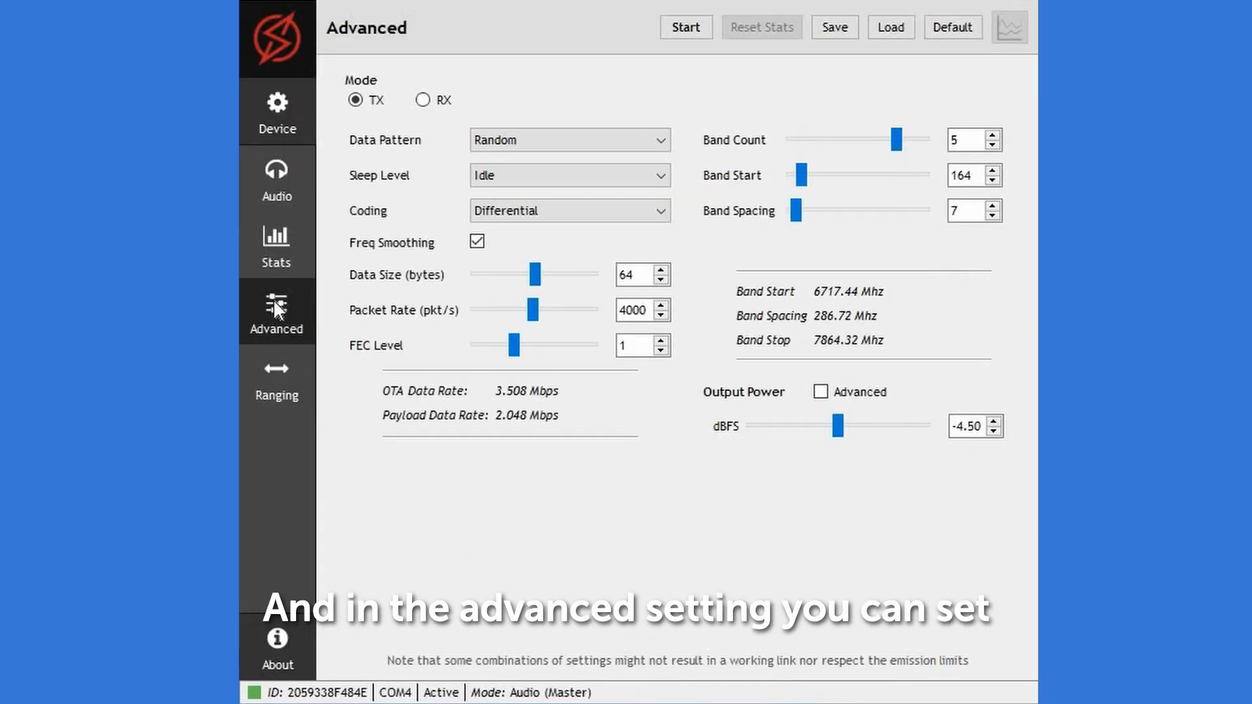